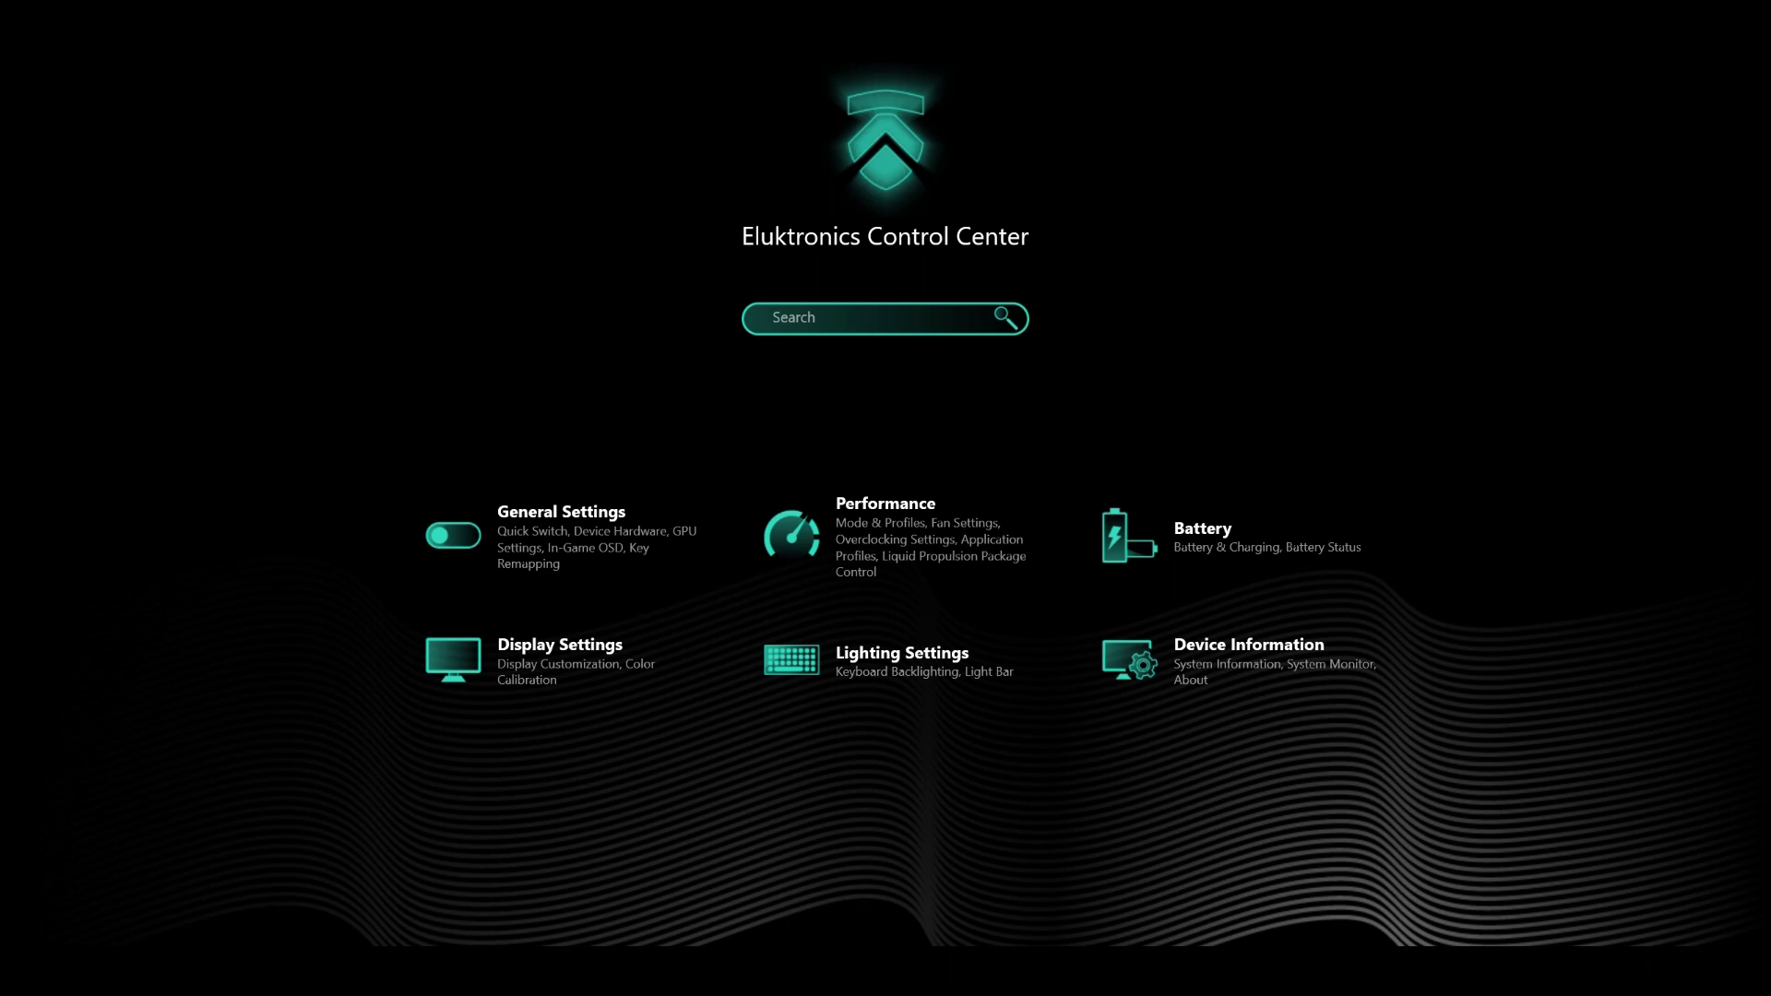
Open Performance > Liquid Propulsion Package Control, dismiss the guide, and try connecting the cooling system.
click(885, 537)
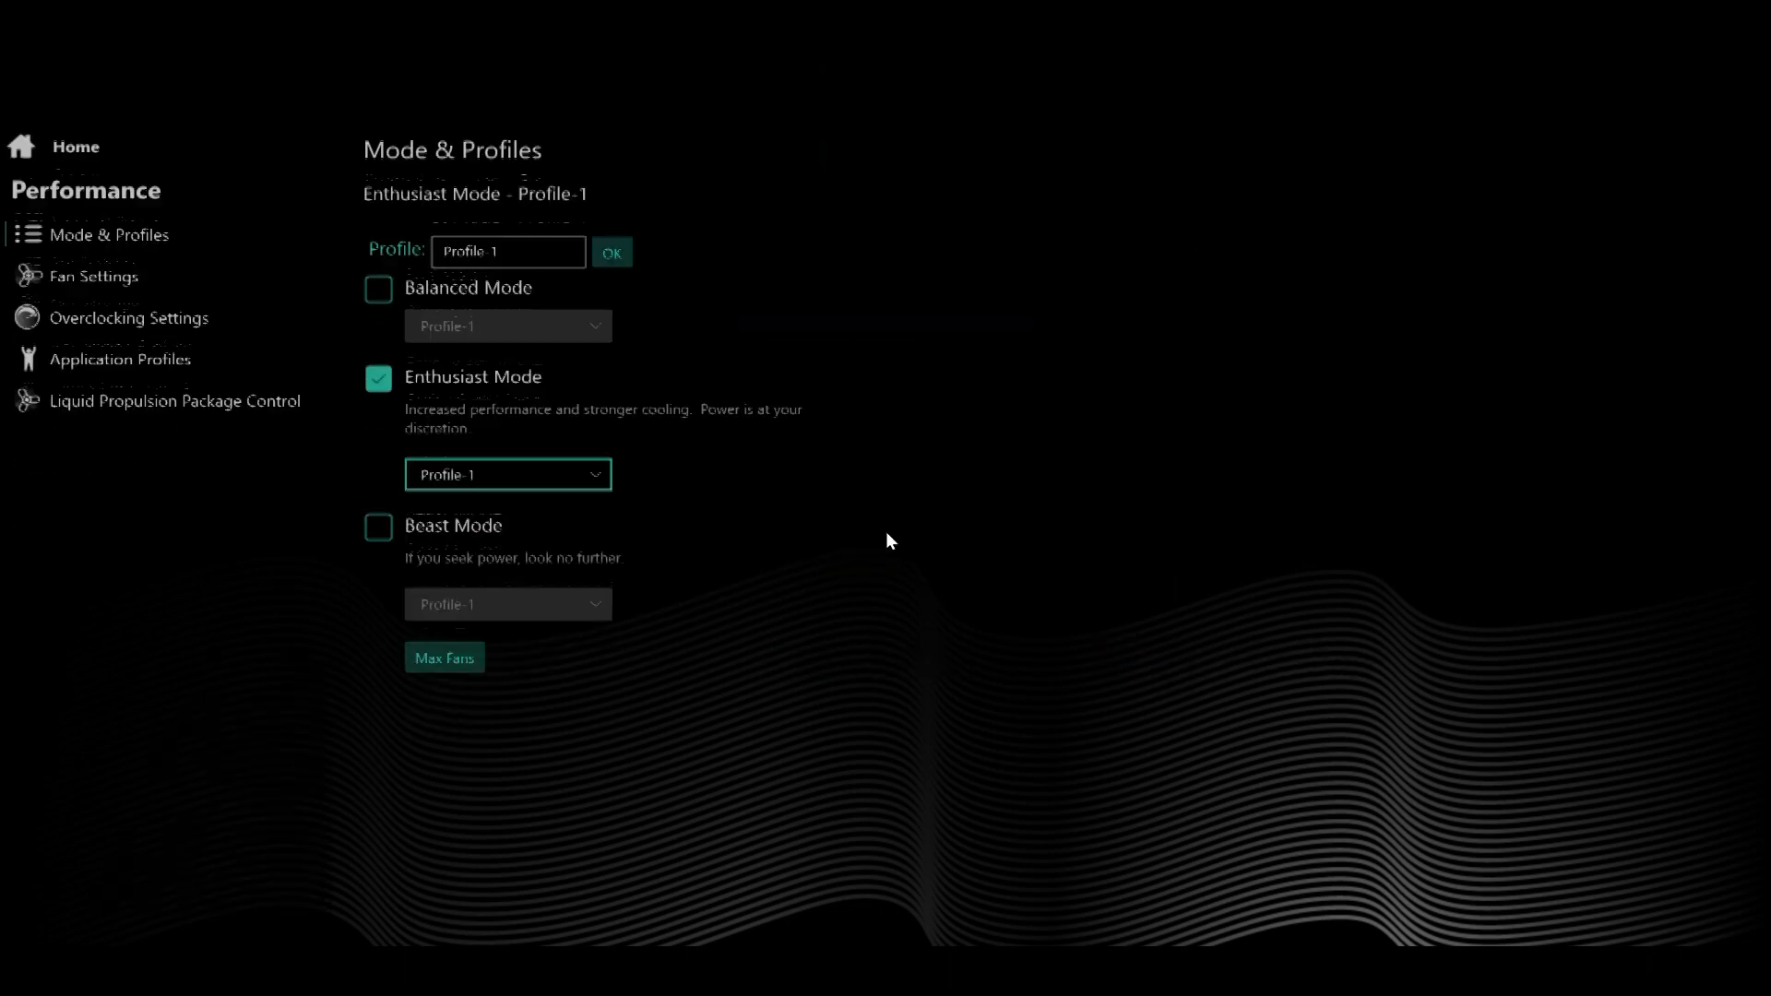
click(175, 349)
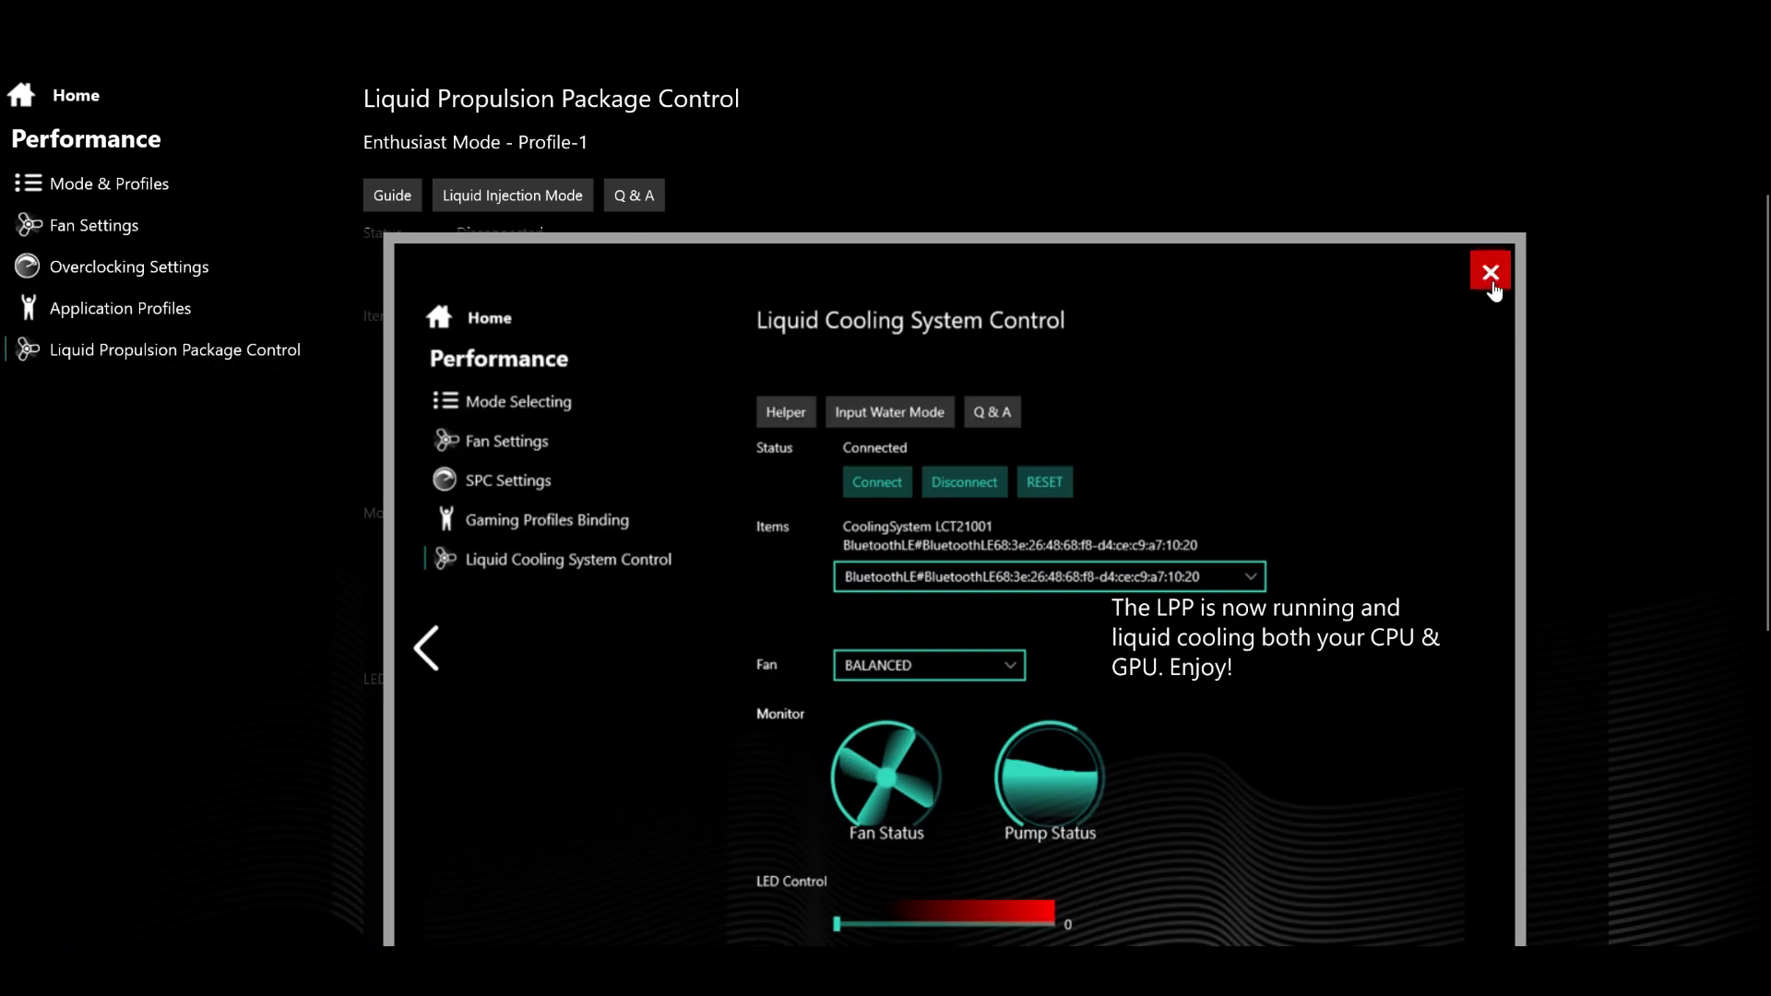
click(1489, 272)
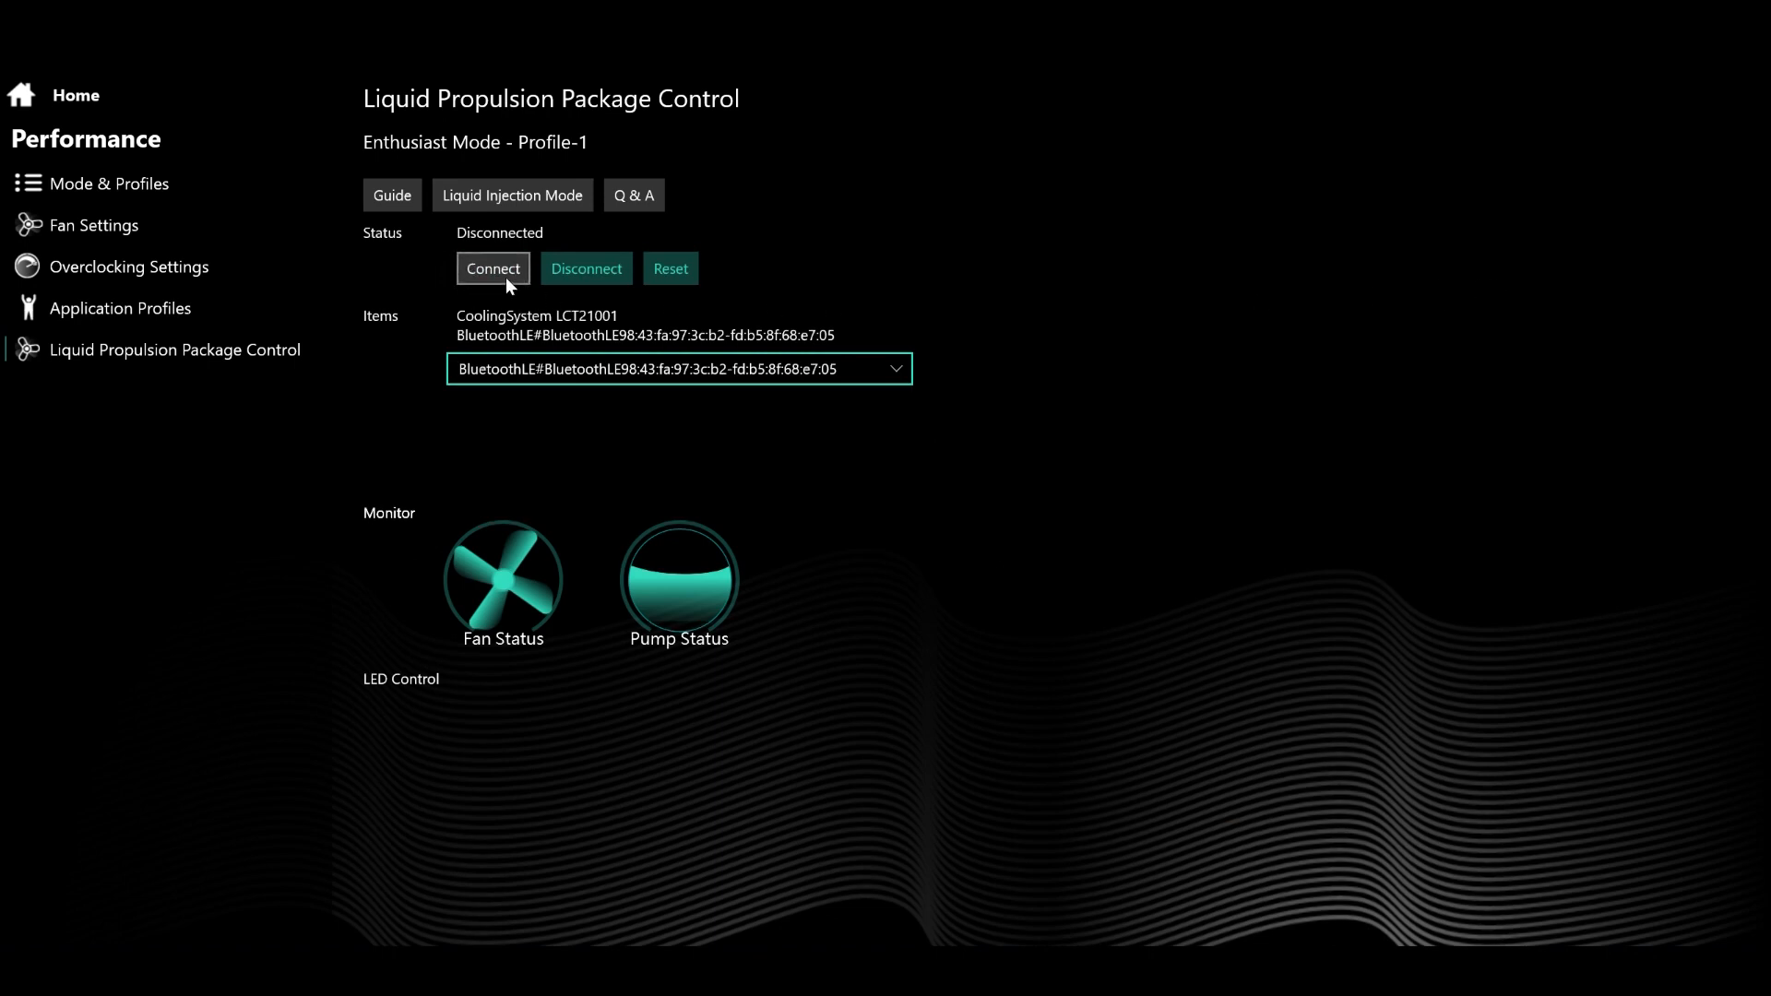
click(492, 268)
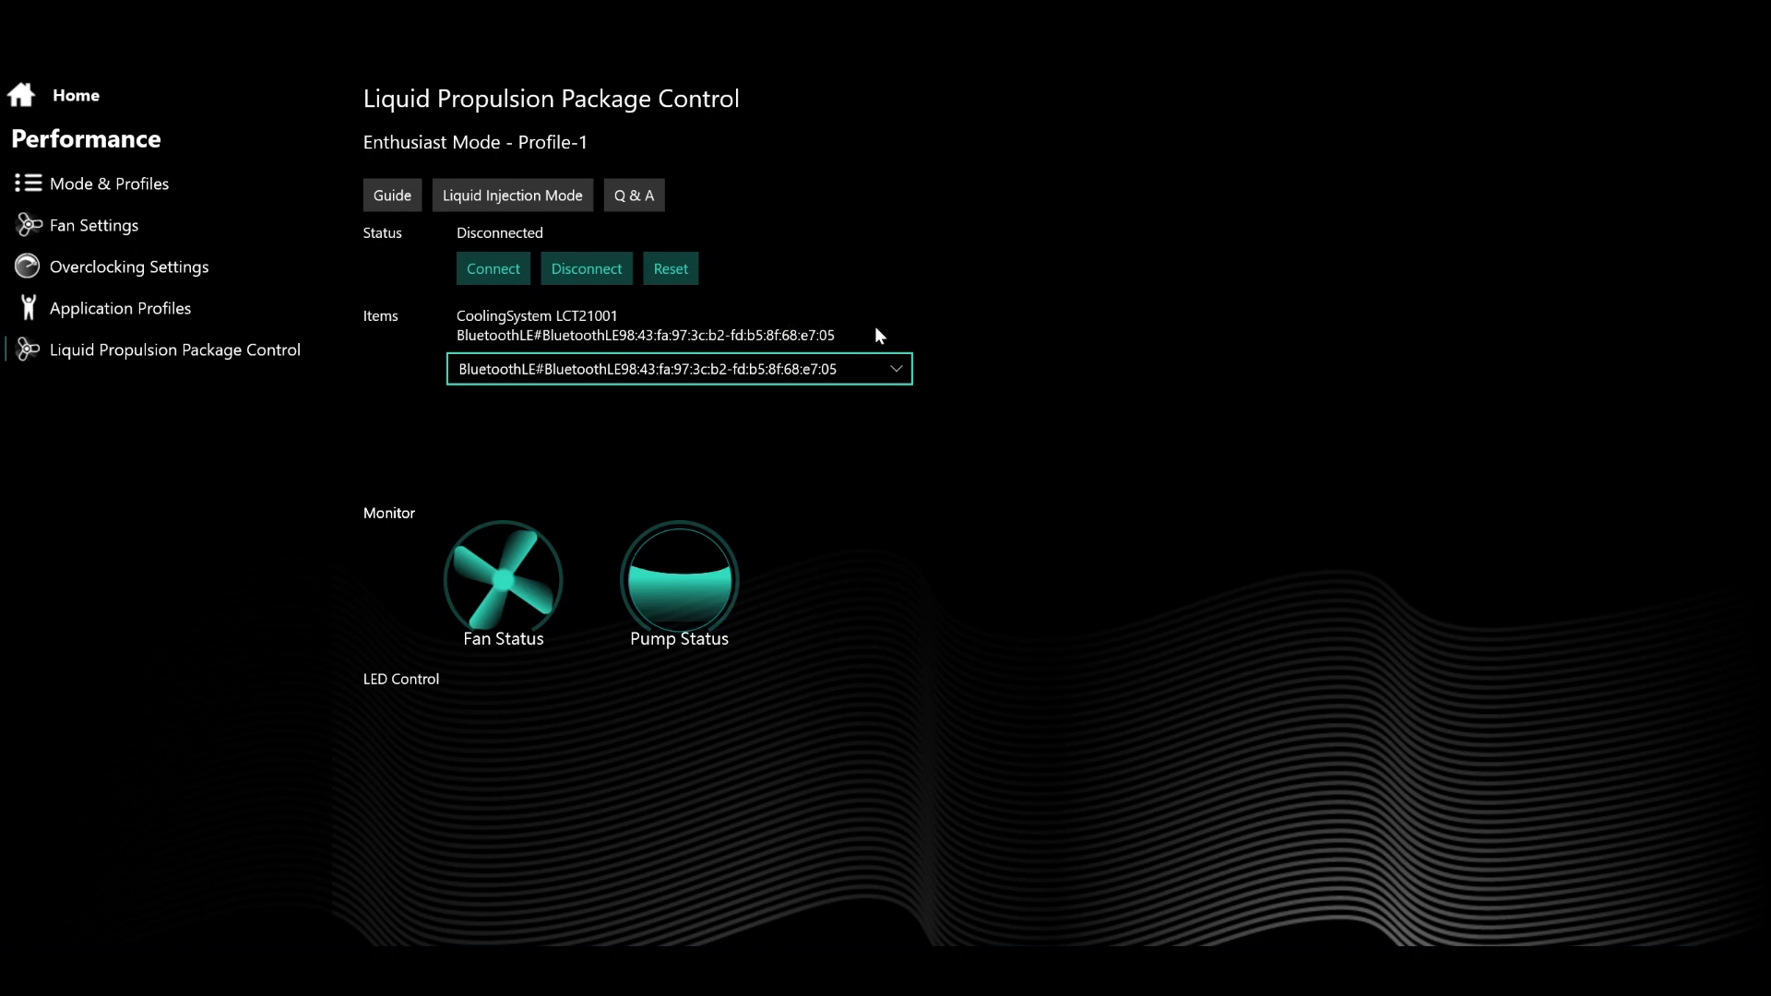
click(493, 269)
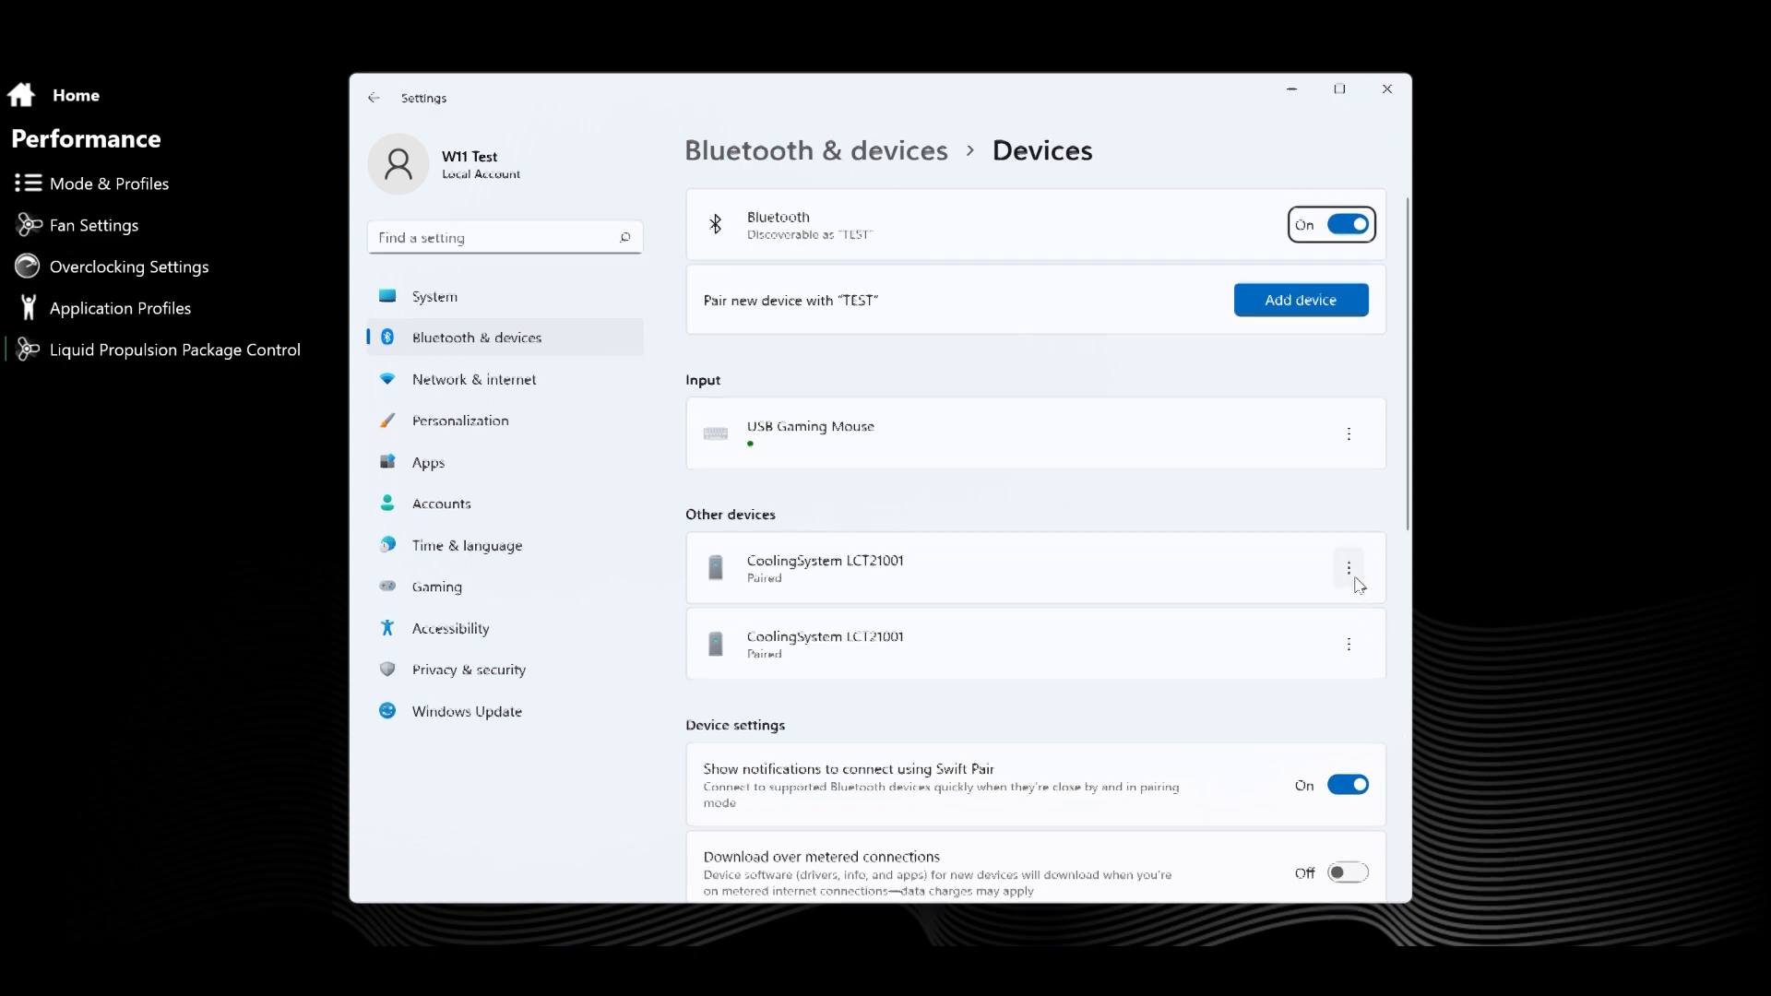
Open the options menu for the first paired CoolingSystem LCT21001 Bluetooth device.
click(176, 349)
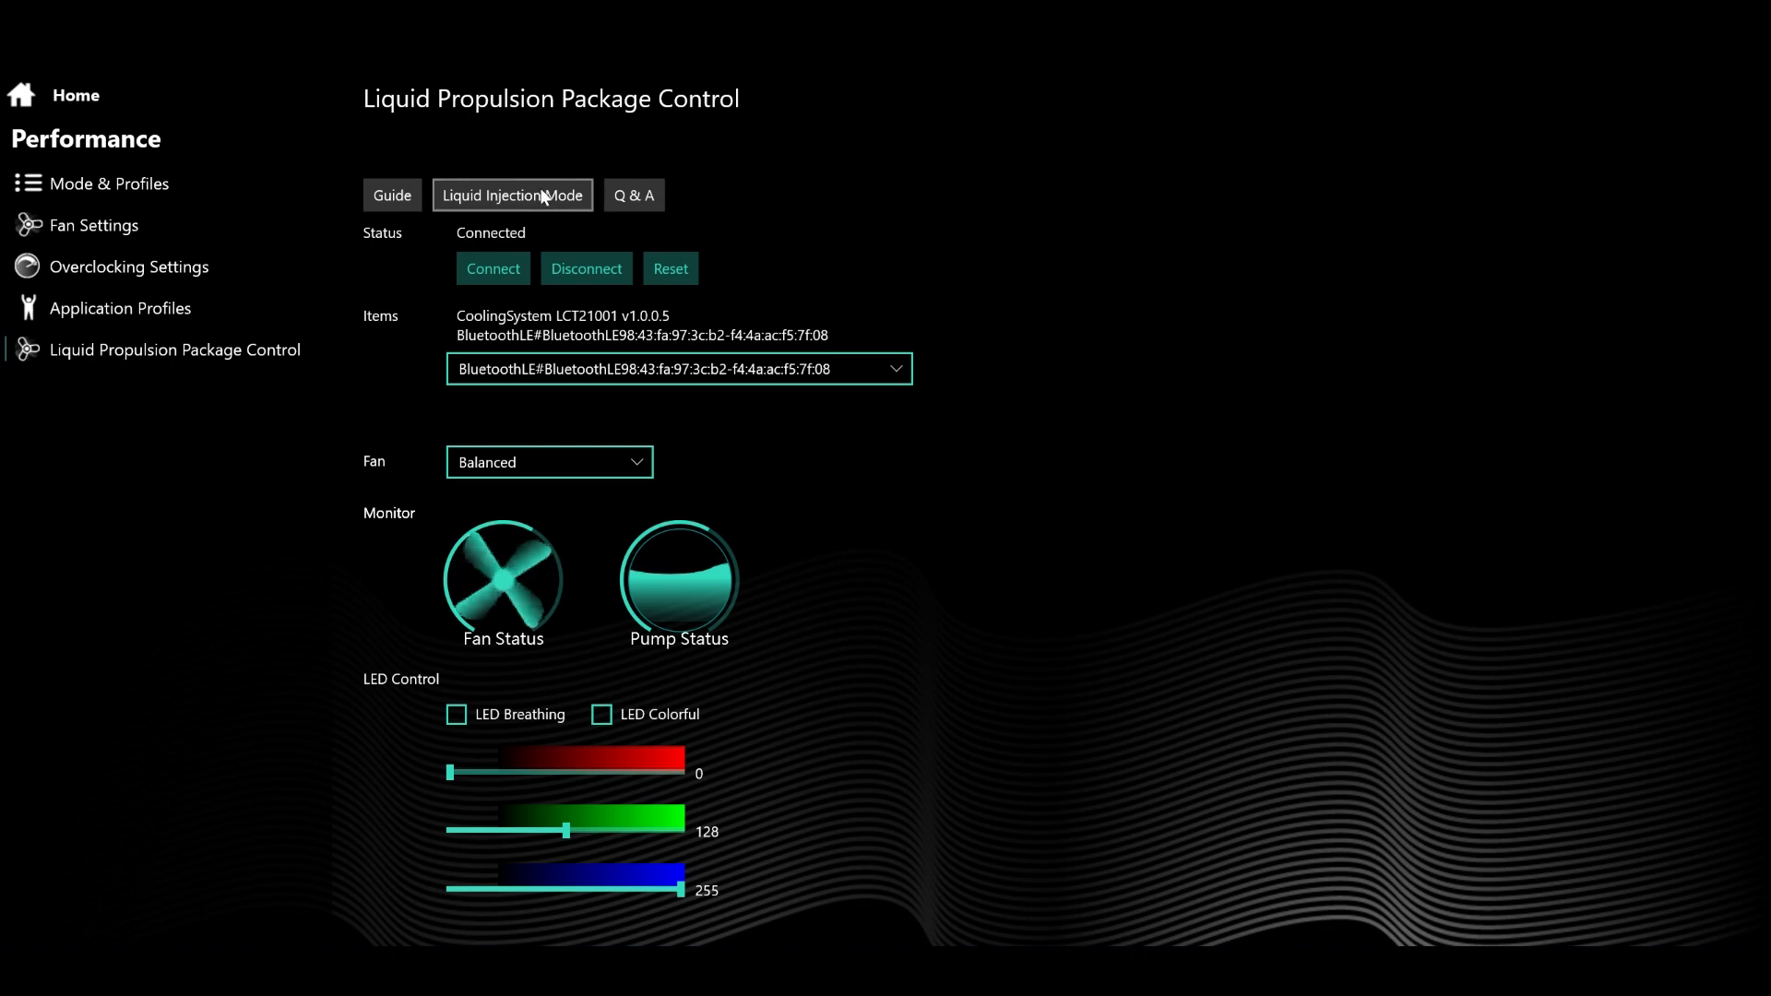
Start Liquid Injection Mode on the connected CoolingSystem LCT21001.
click(511, 195)
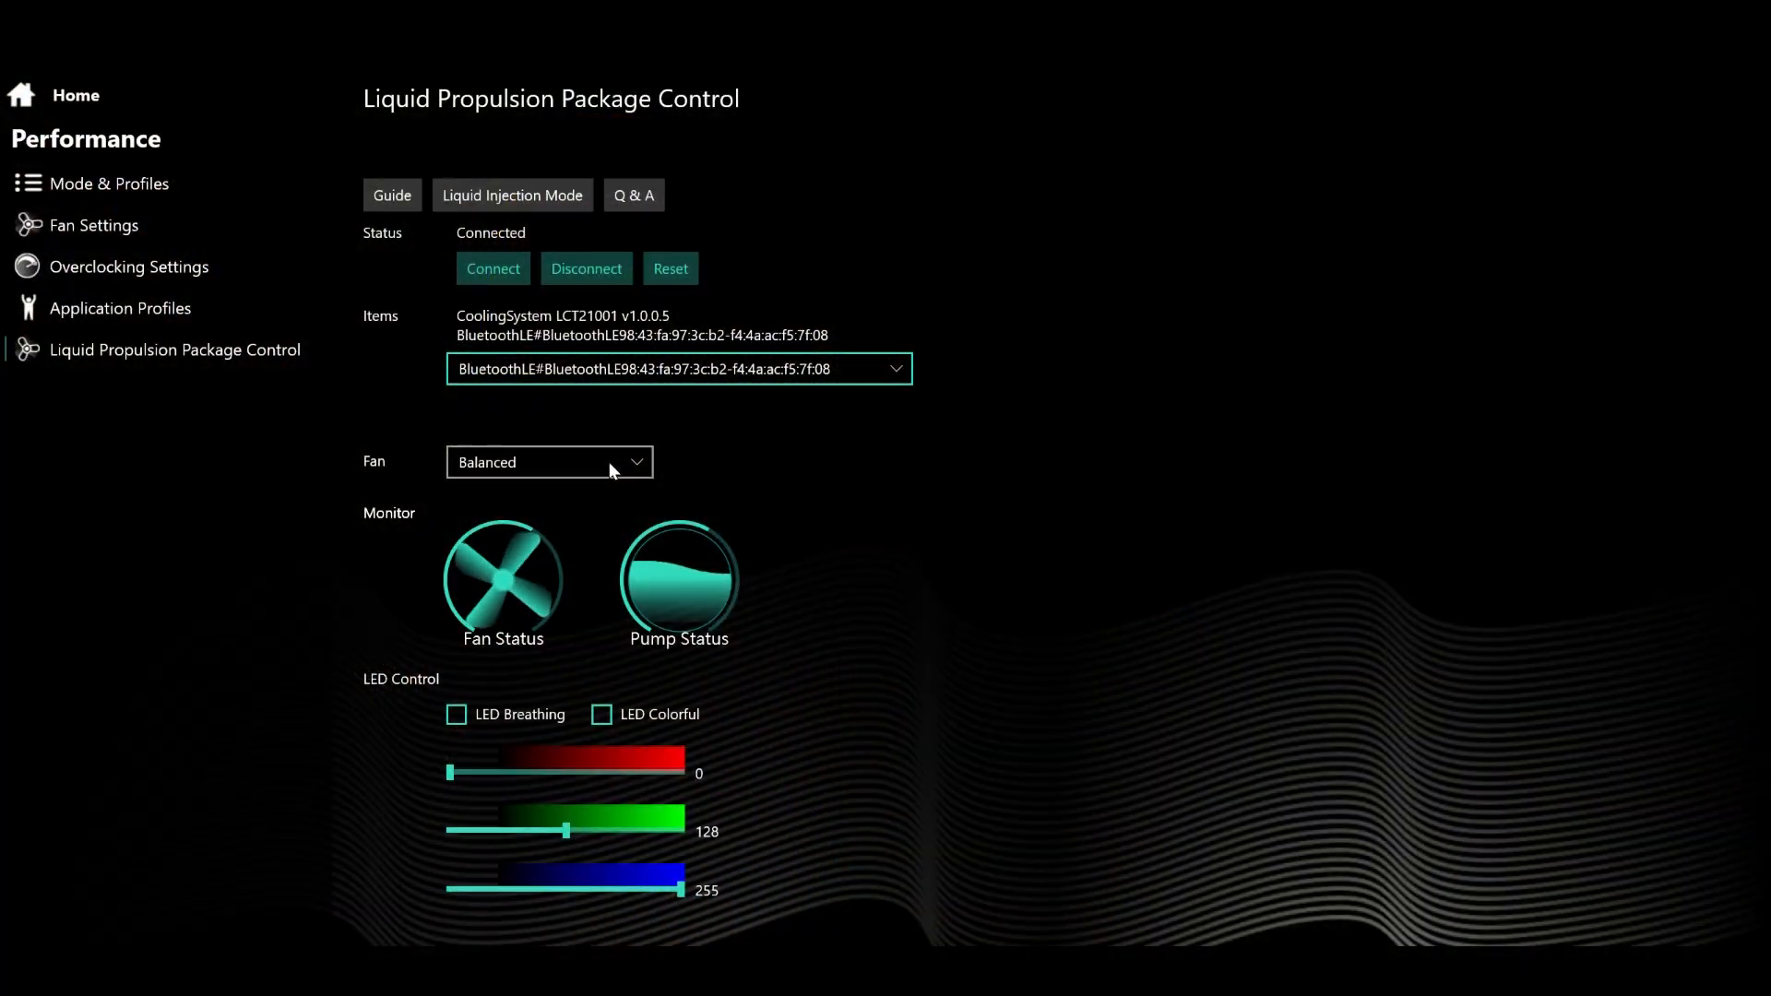
Set the fan mode to Quiet Please and reopen the fan mode list.
click(549, 463)
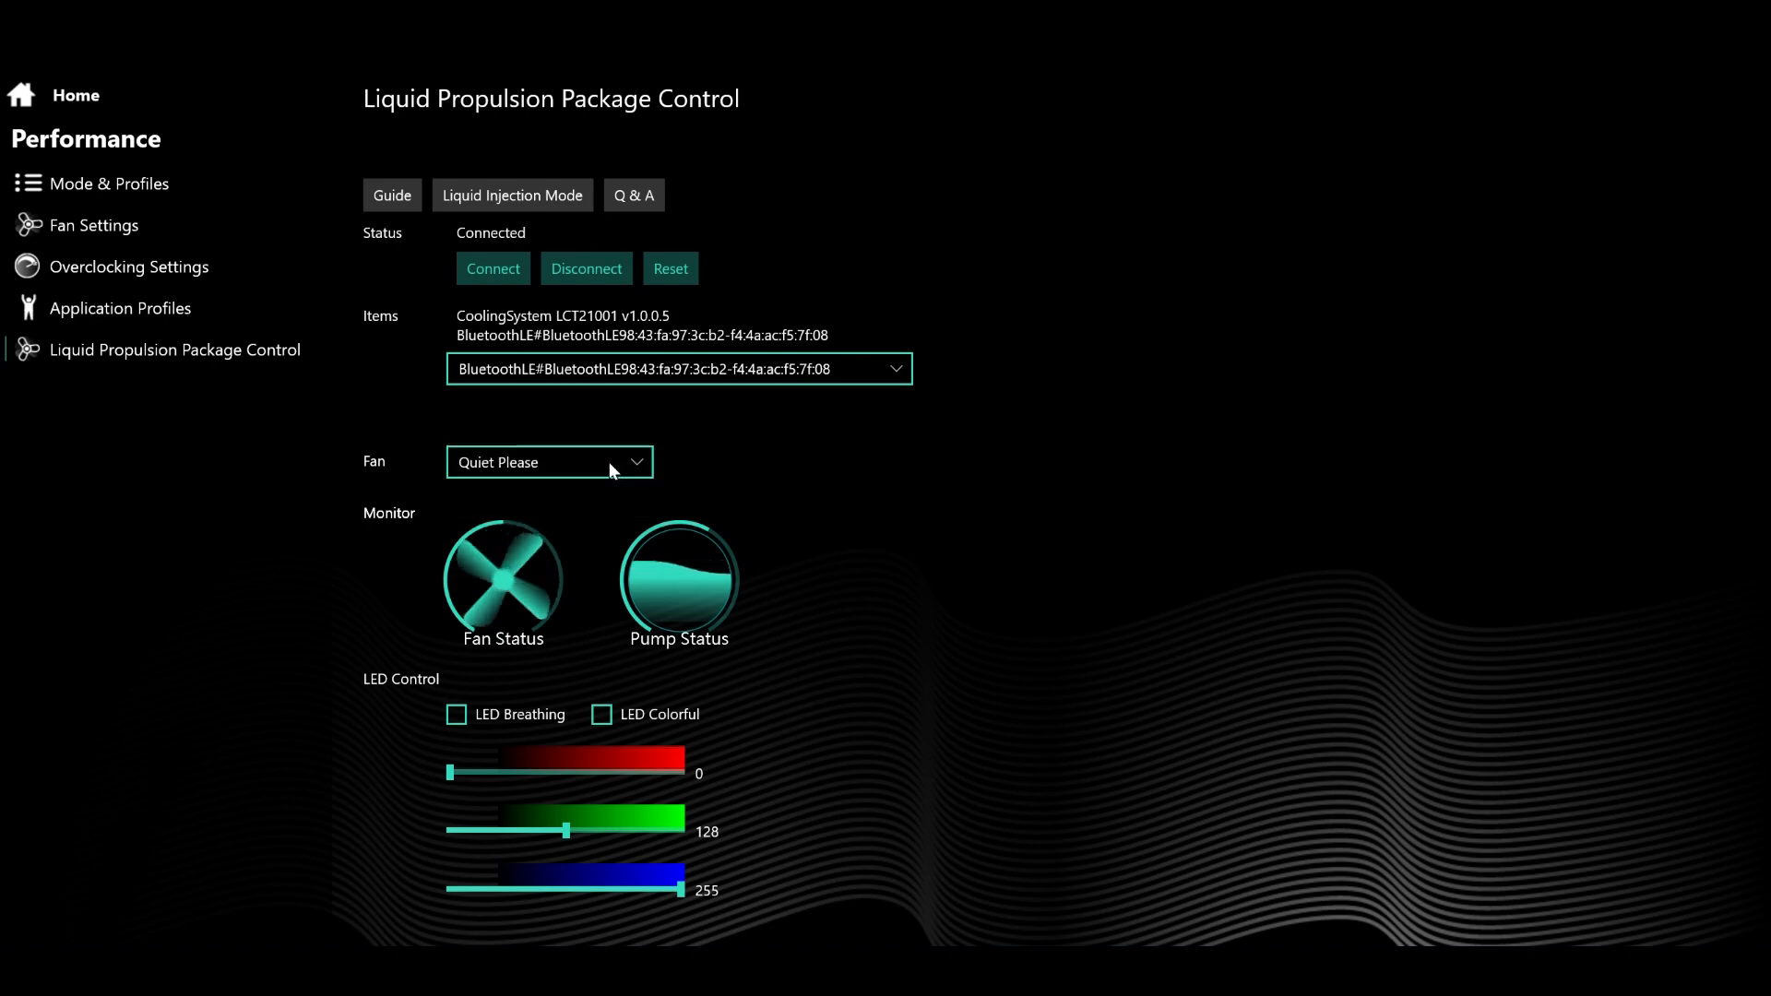
click(548, 462)
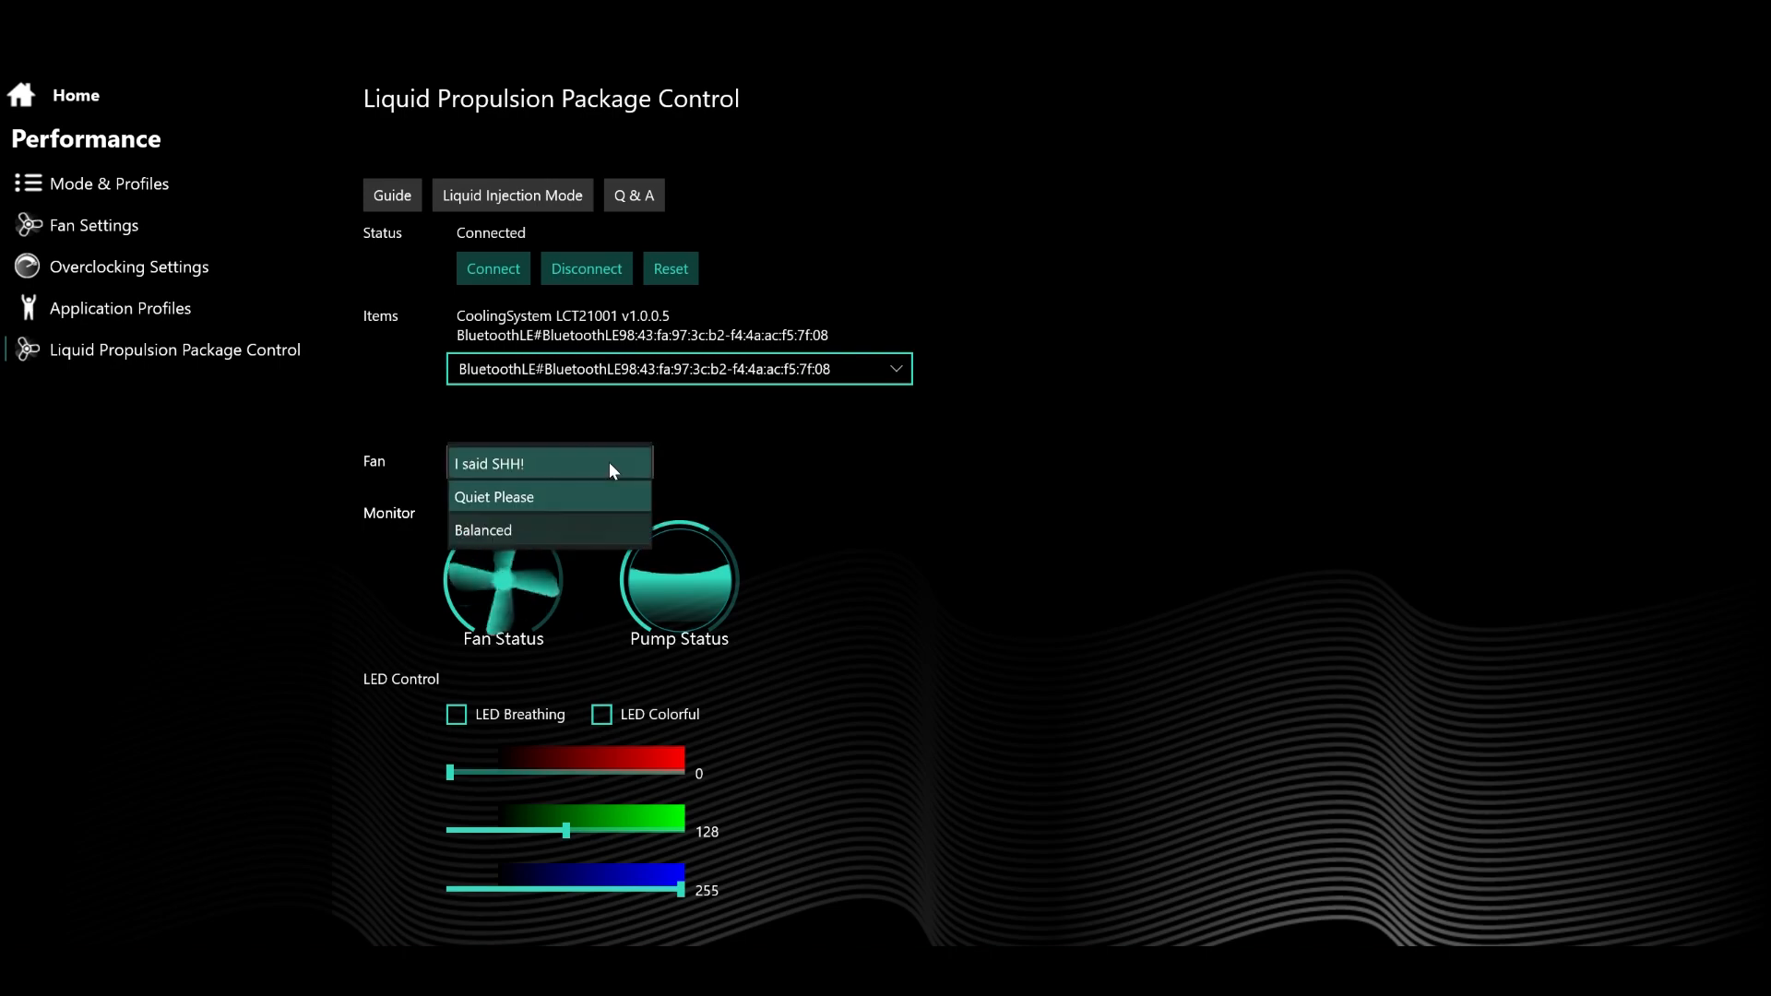